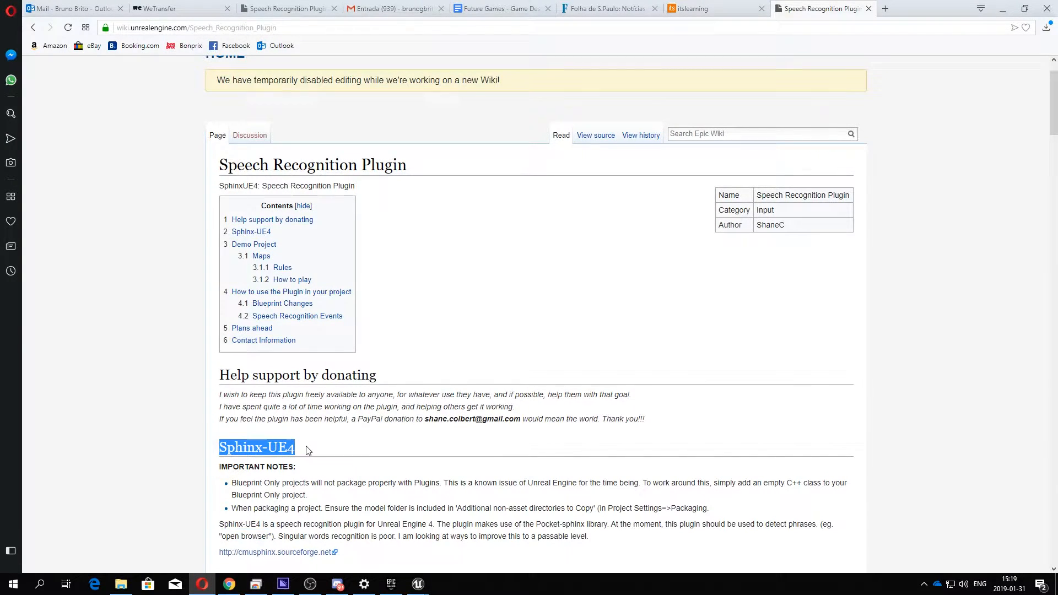
{"action": "double_click", "coordinate": [472, 418]}
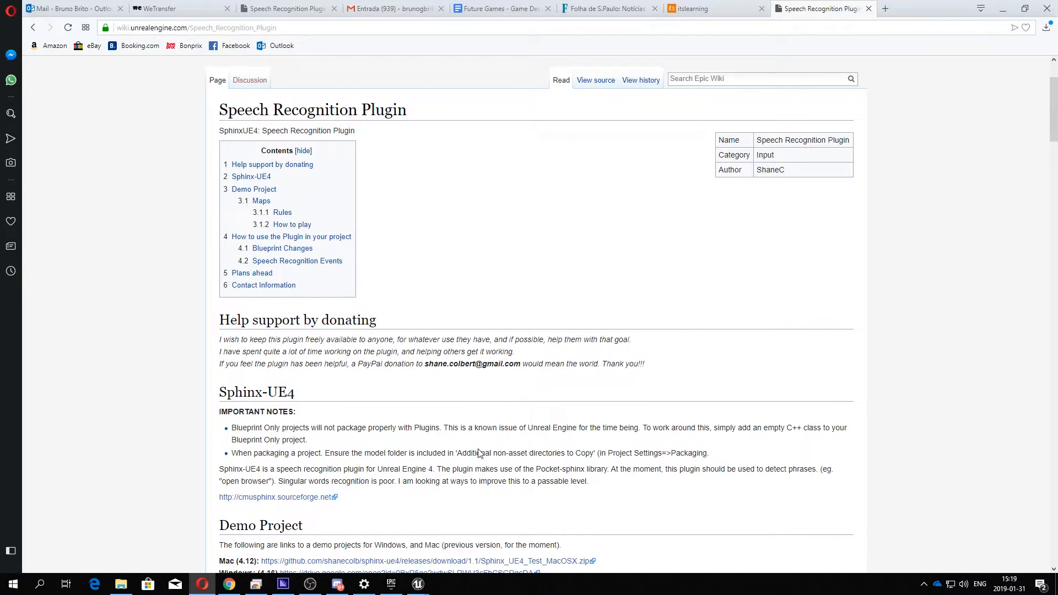
{"action": "left_click_drag", "start_coordinate": [537, 470], "coordinate": [604, 469]}
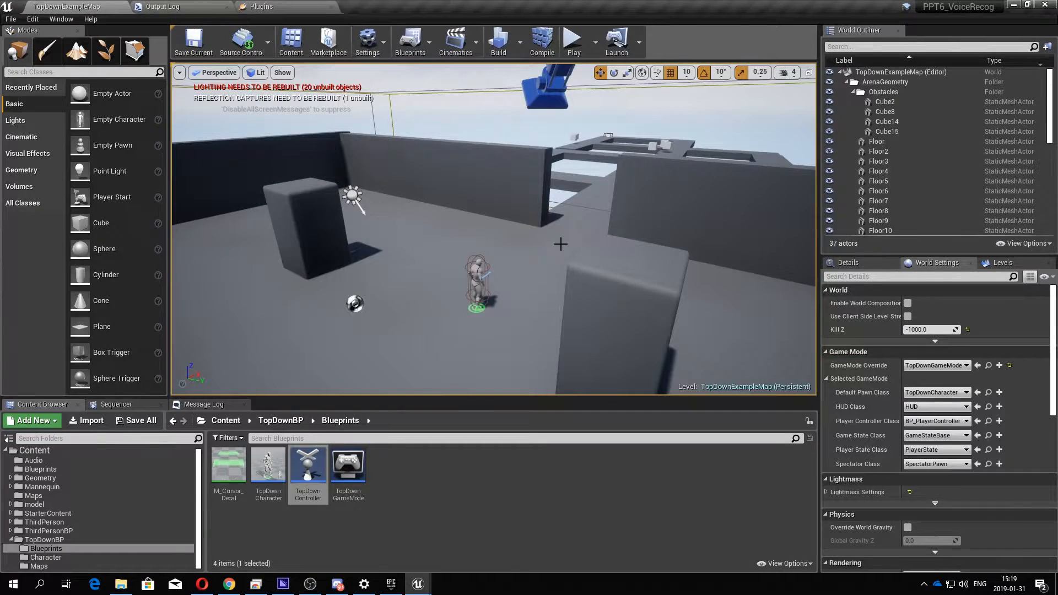
{"action": "mouse_move", "coordinate": [540, 298]}
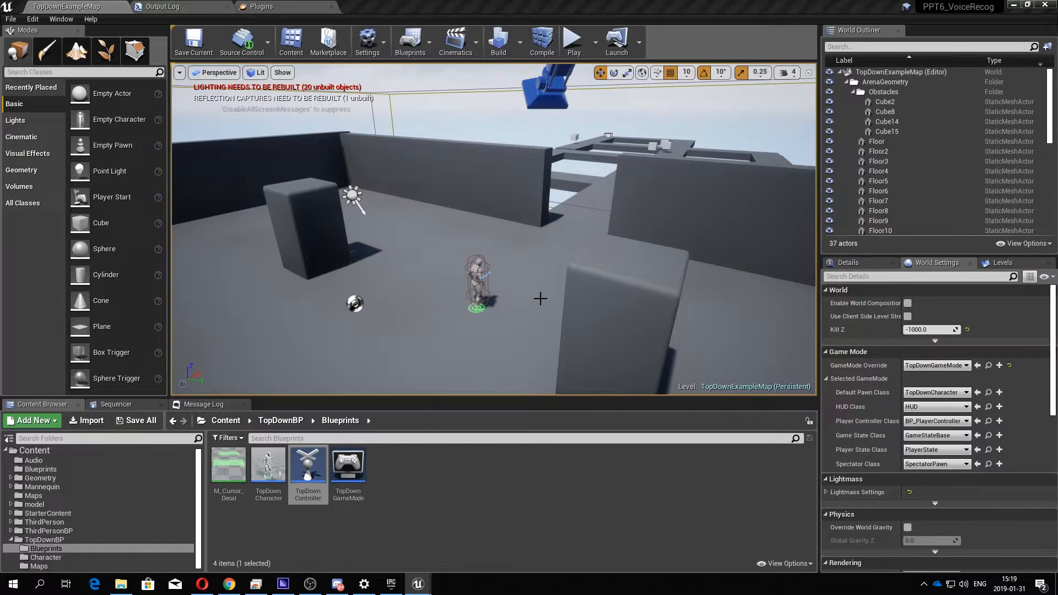